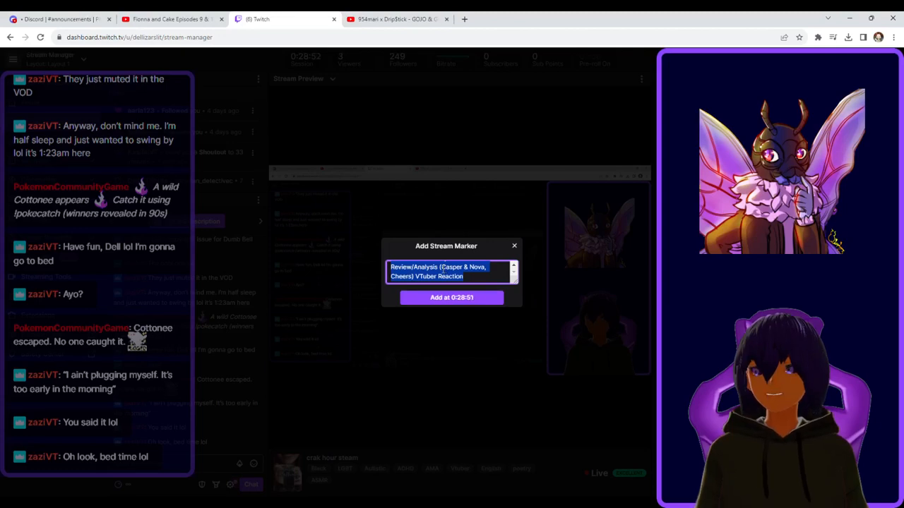
Add the 'Review/Analysis (Casper & Nova, Cheers) VTuber Reaction' stream marker at 0:28:51.
click(452, 297)
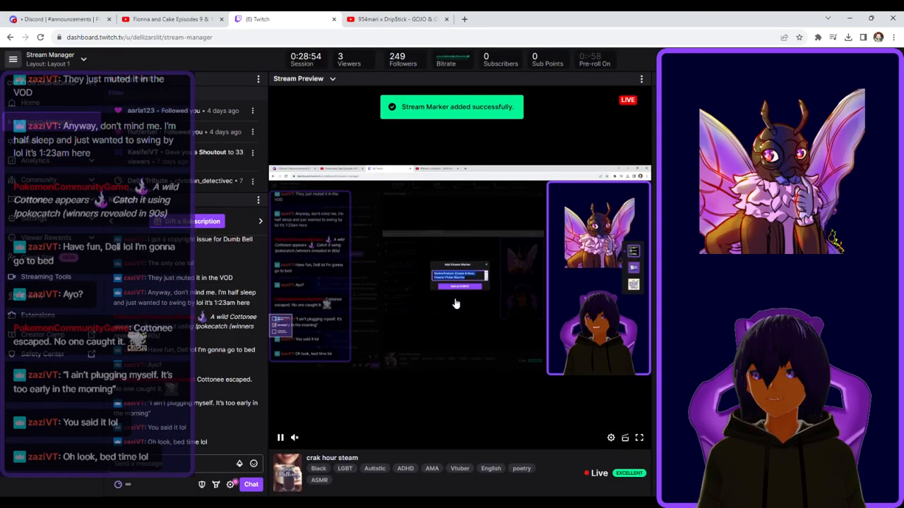
Switch to the YouTube tab and watch the Fiona and Cake Episodes 9 & 10 review video.
click(170, 19)
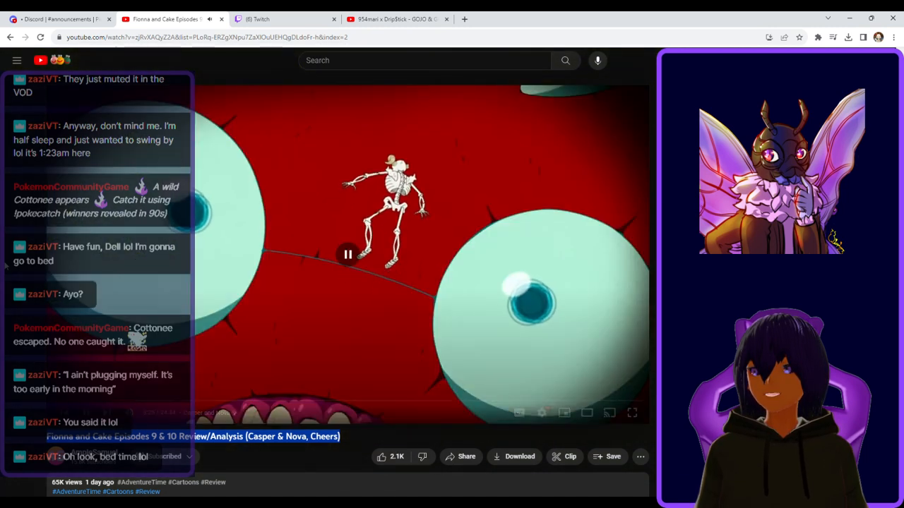
click(346, 254)
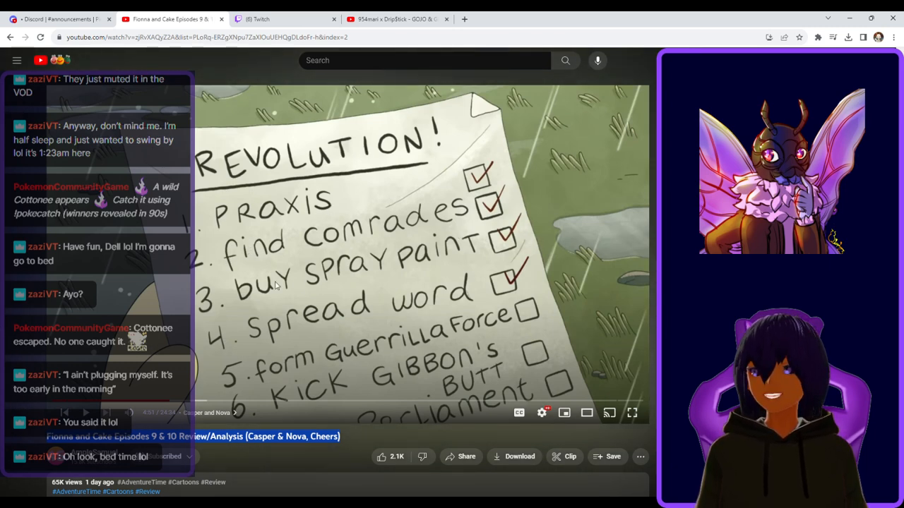
mouse_move(497, 300)
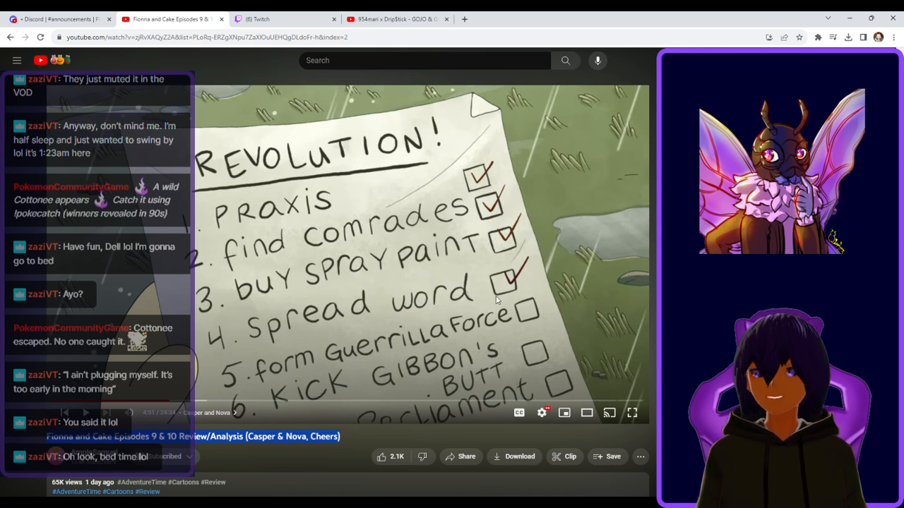
mouse_move(425, 348)
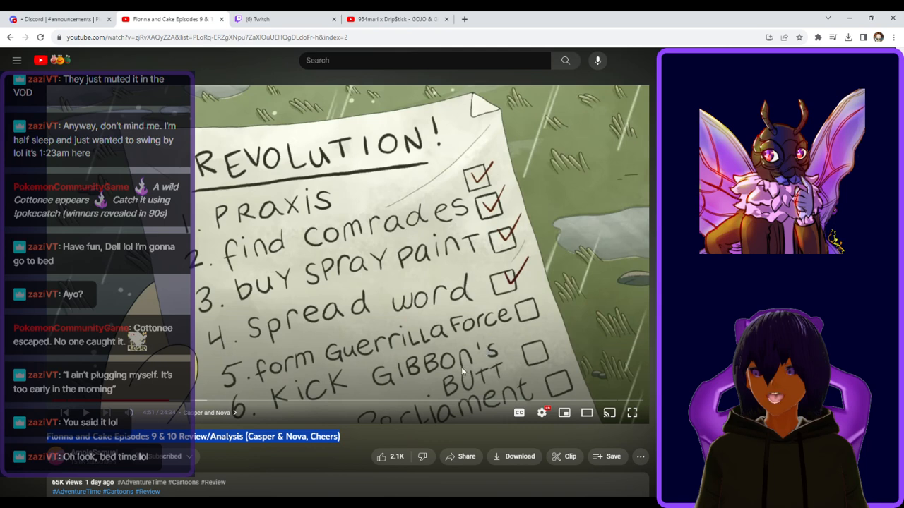
click(348, 255)
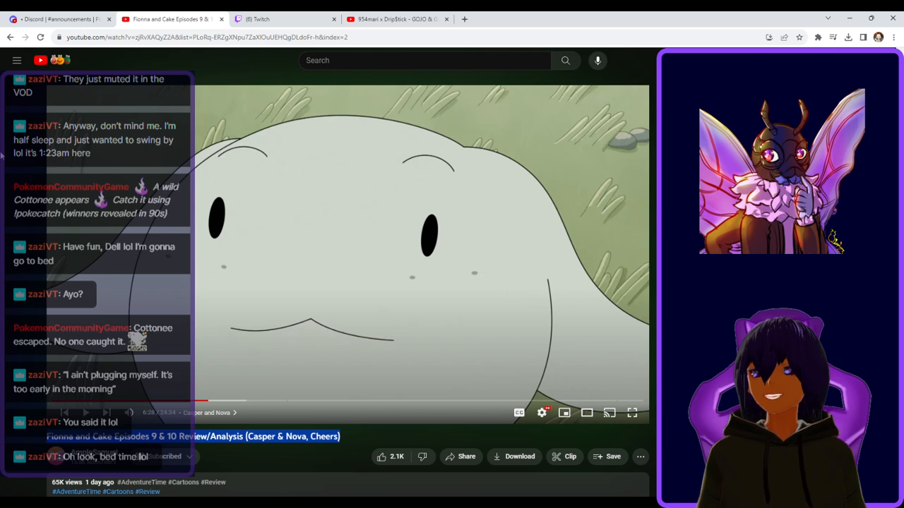
mouse_move(152, 300)
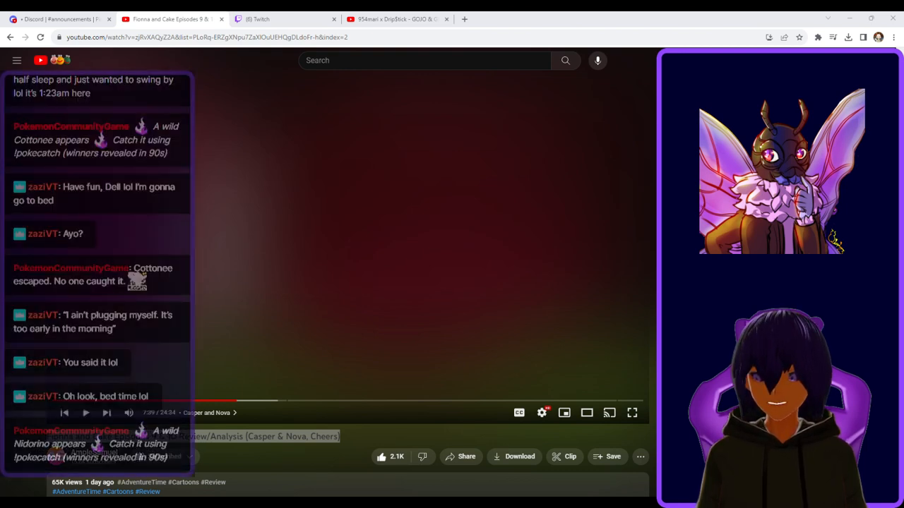
click(346, 255)
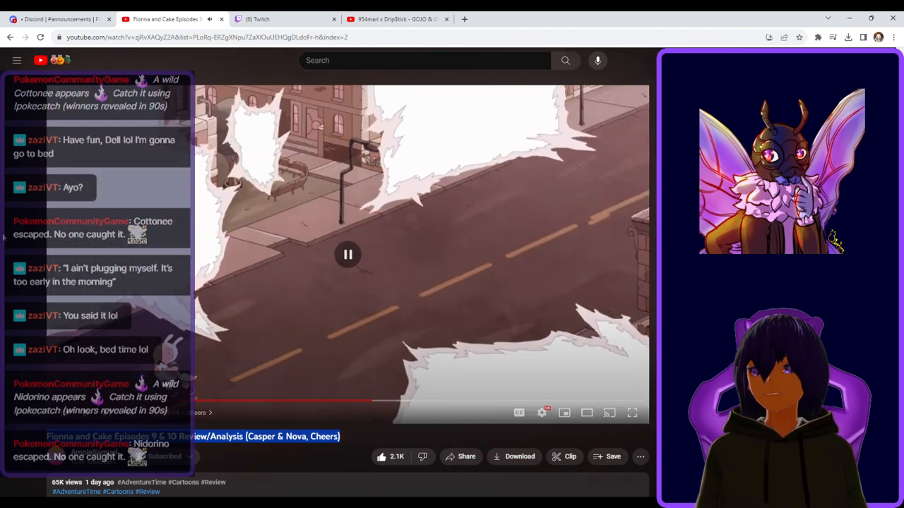
click(347, 254)
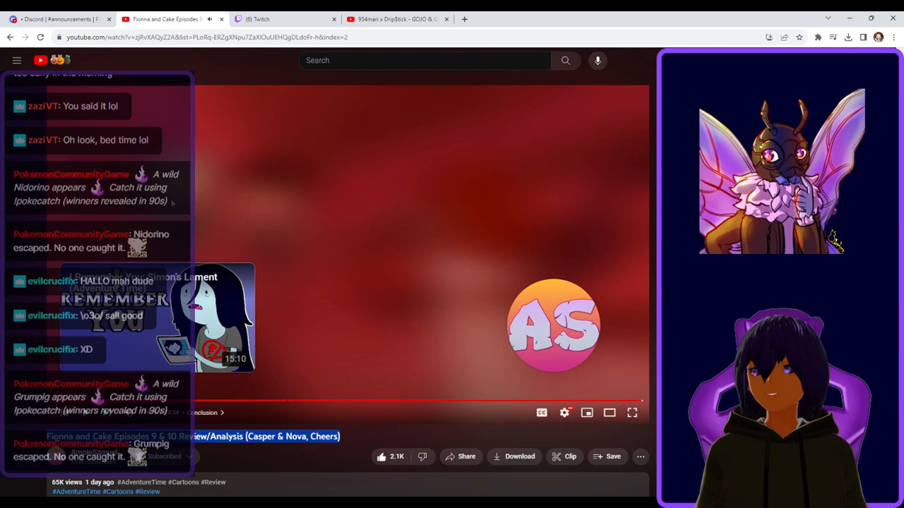
Return from the finished review video to Twitch's Stream Manager with the live preview.
click(286, 19)
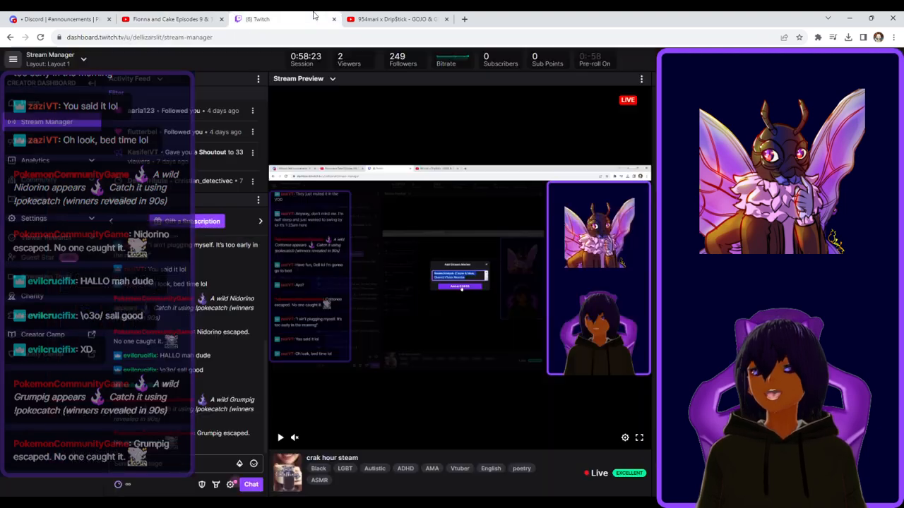